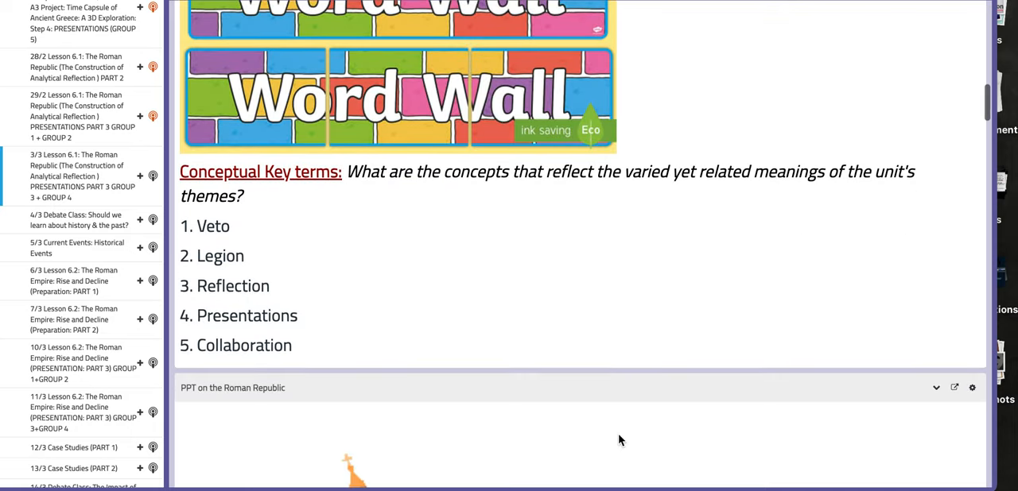
# Scroll down through the 4/3 Debate Class page's 'What to do today?' checklist.
pyautogui.scroll(-3)
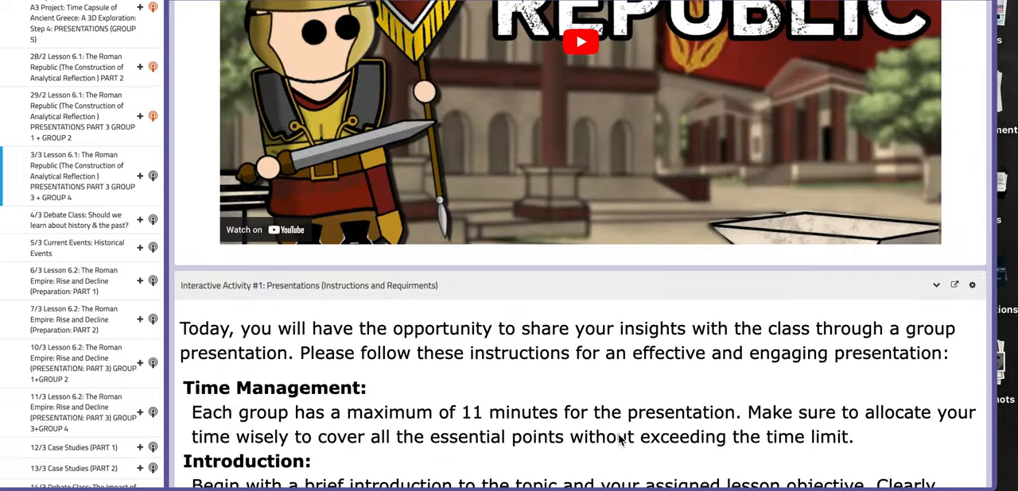
pyautogui.scroll(-3)
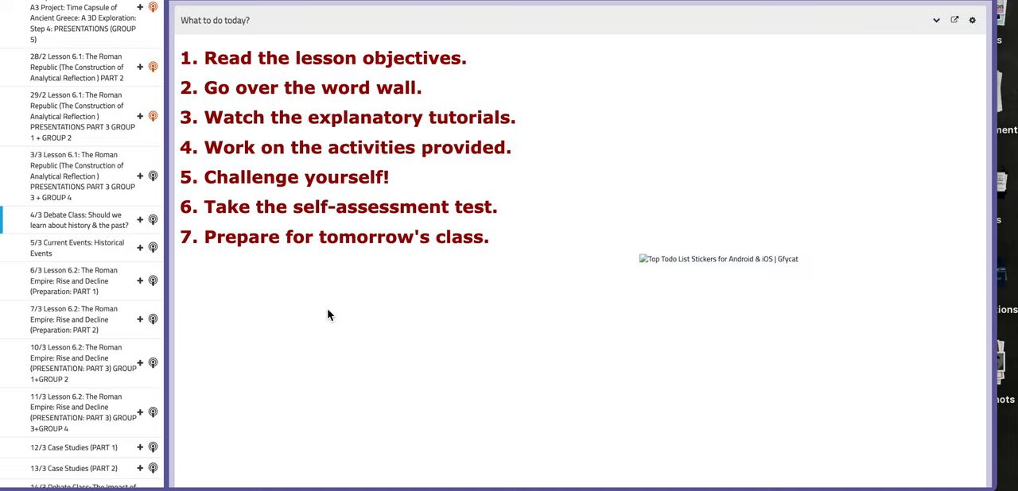
# Scroll through the debate activity, then open the 5/3 Current Events: Historical Events lesson.
pyautogui.scroll(-3)
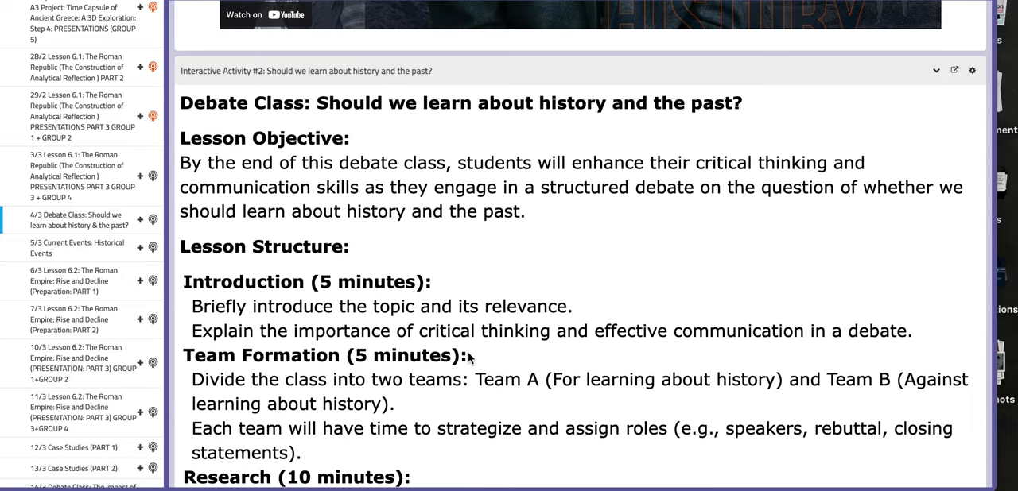
pyautogui.scroll(-3)
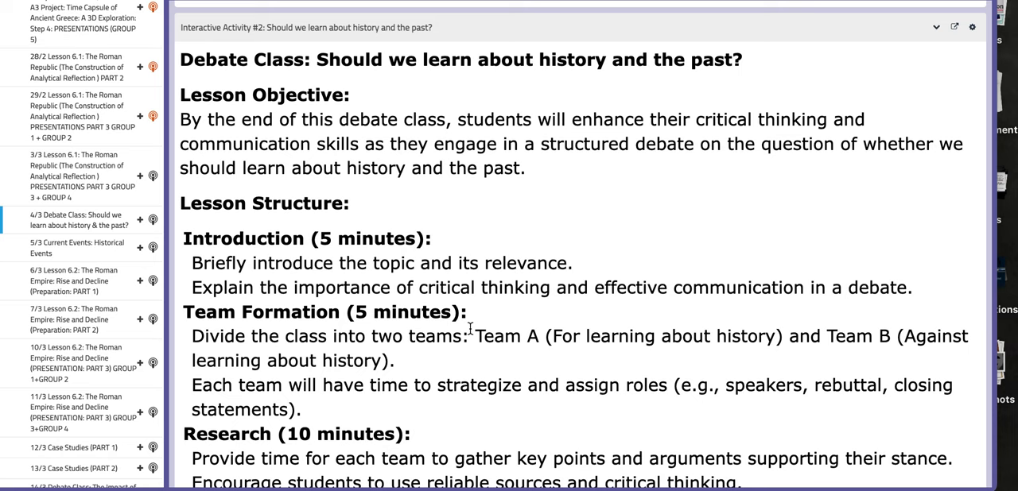
pyautogui.scroll(-3)
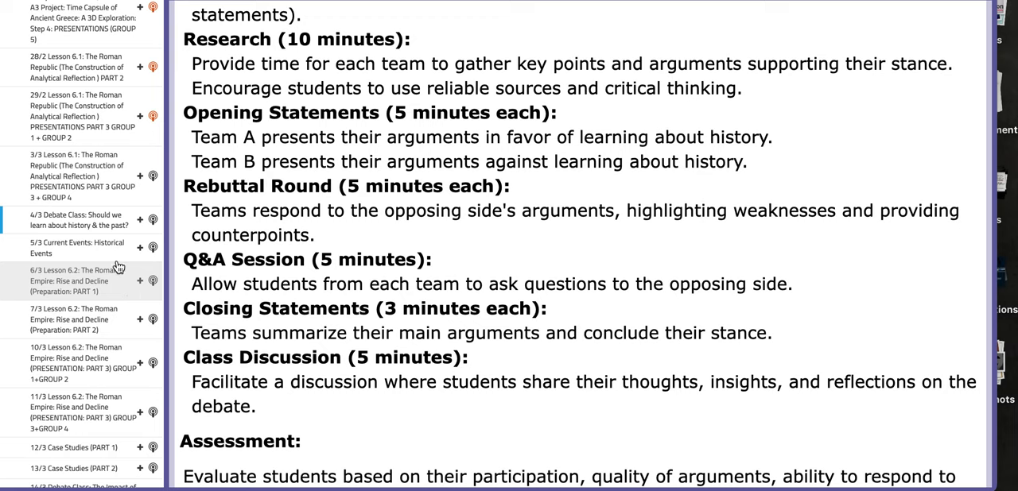
pyautogui.click(76, 270)
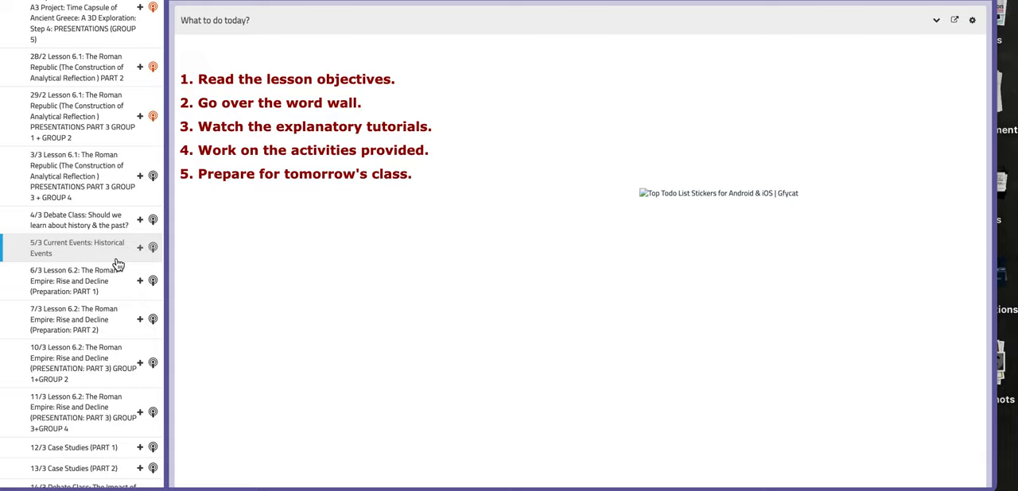
pyautogui.moveTo(390, 212)
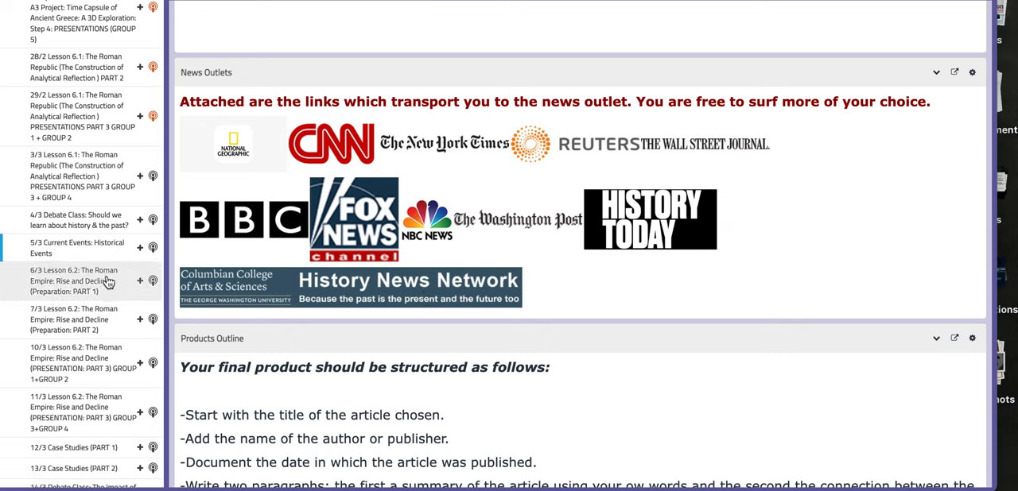
pyautogui.moveTo(106, 281)
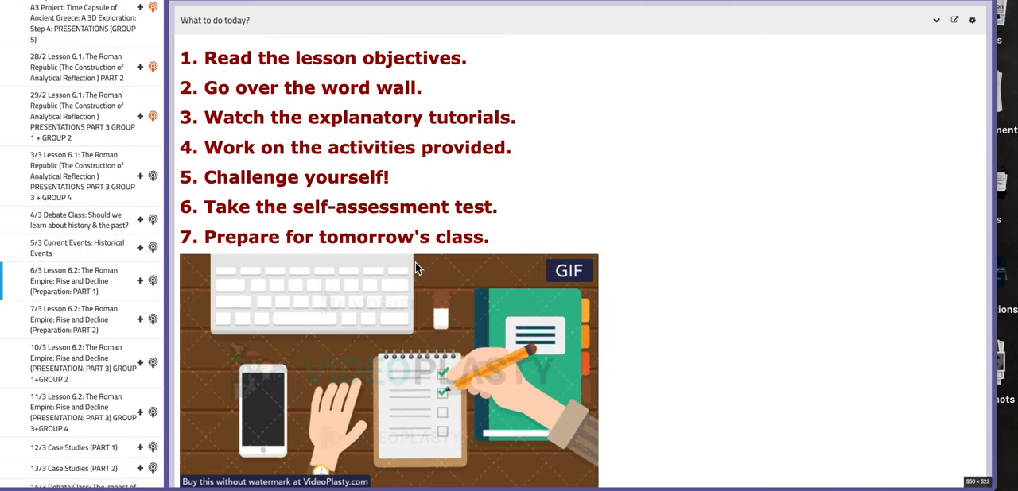
pyautogui.scroll(-3)
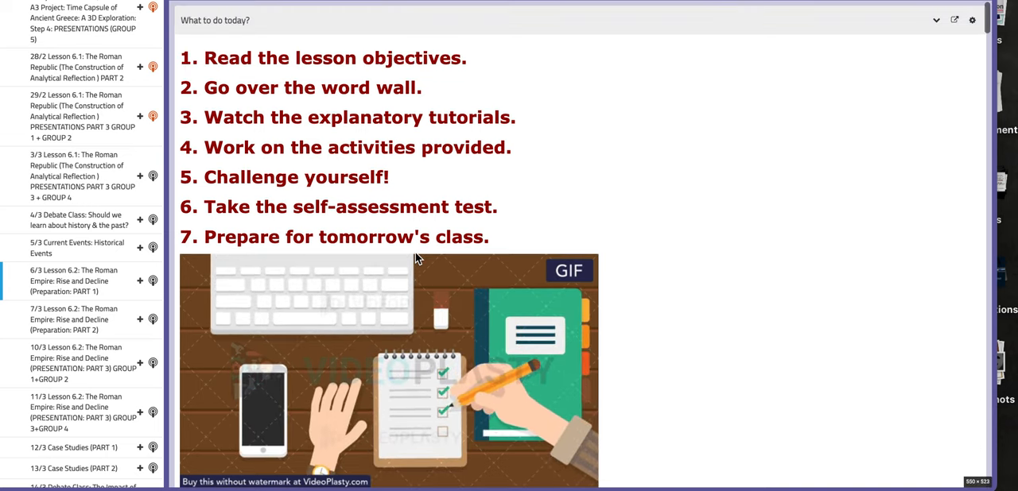
pyautogui.scroll(-3)
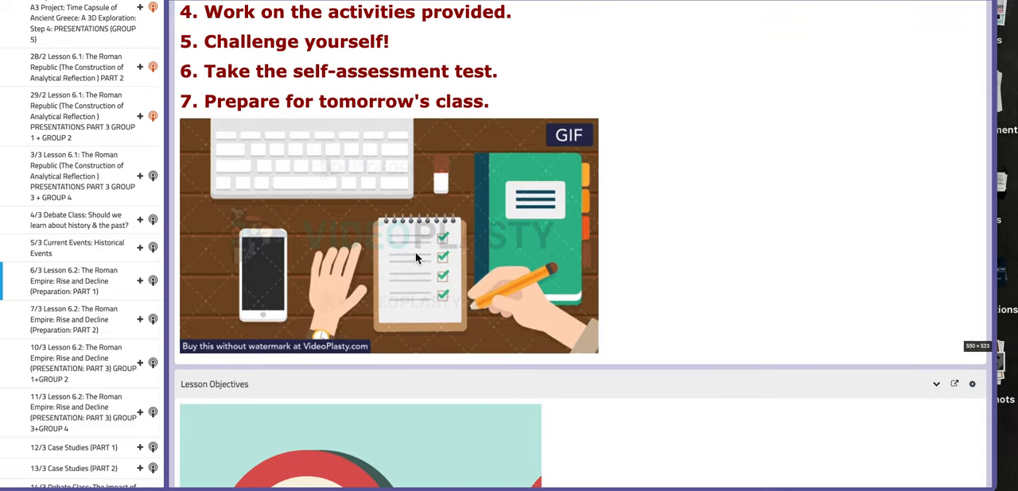
pyautogui.scroll(-3)
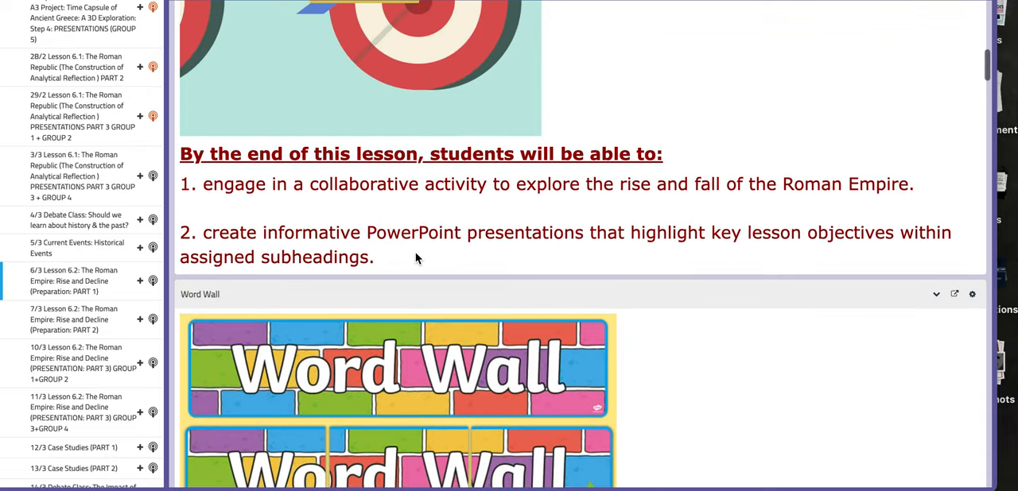
pyautogui.scroll(-3)
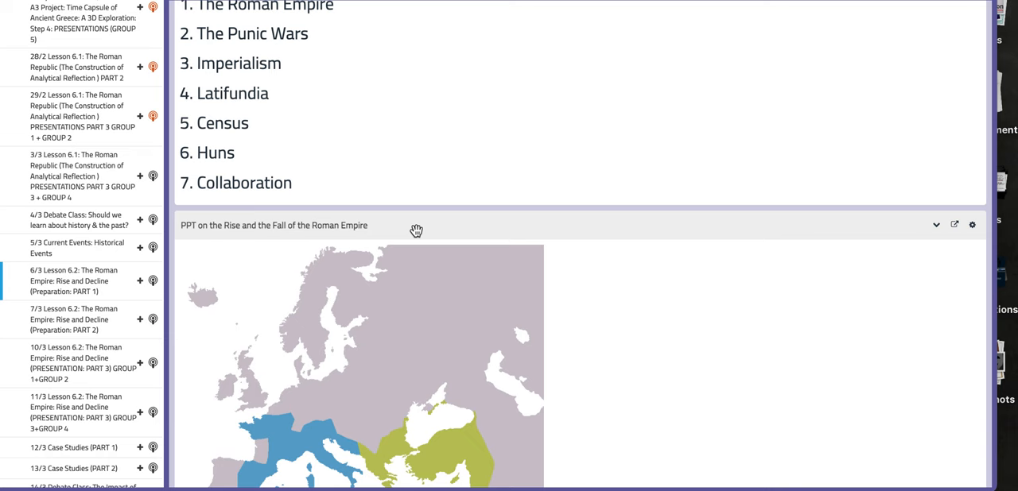
pyautogui.scroll(-3)
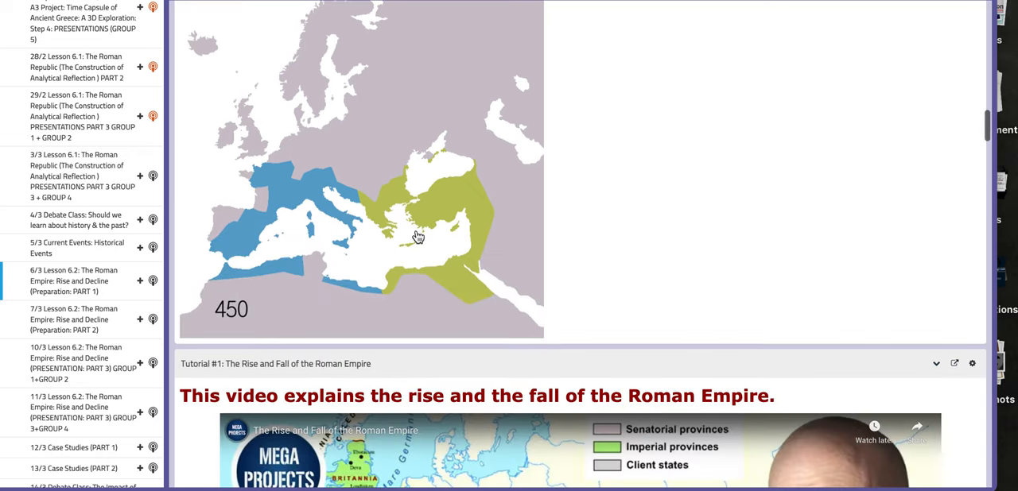
pyautogui.scroll(-3)
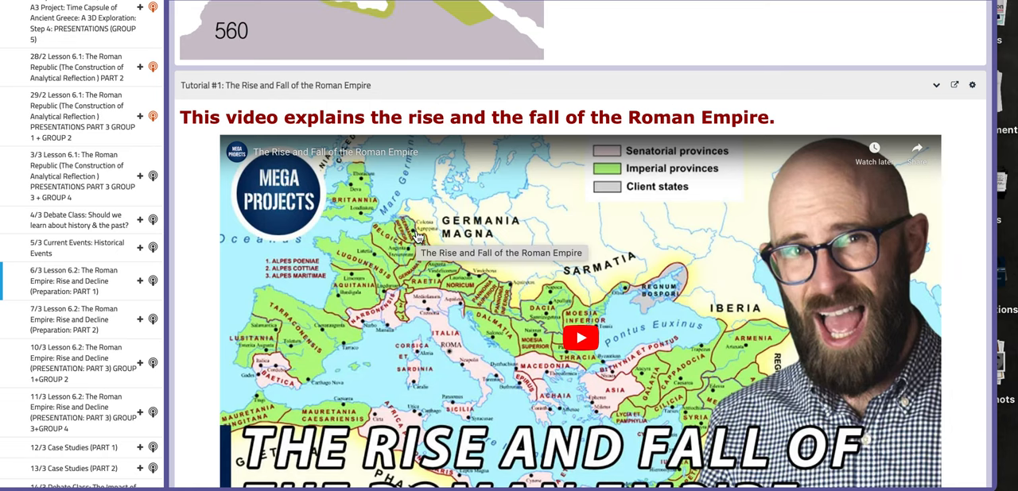
pyautogui.scroll(-3)
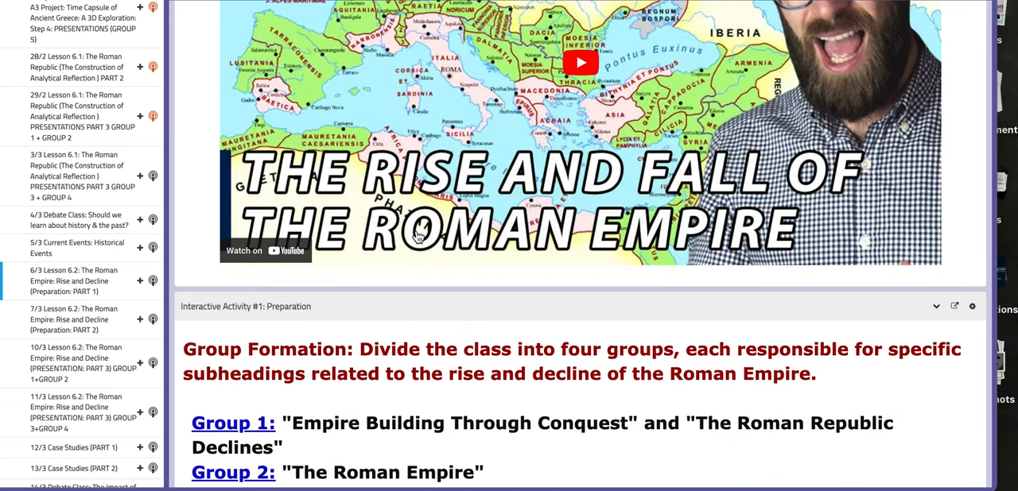
pyautogui.scroll(-3)
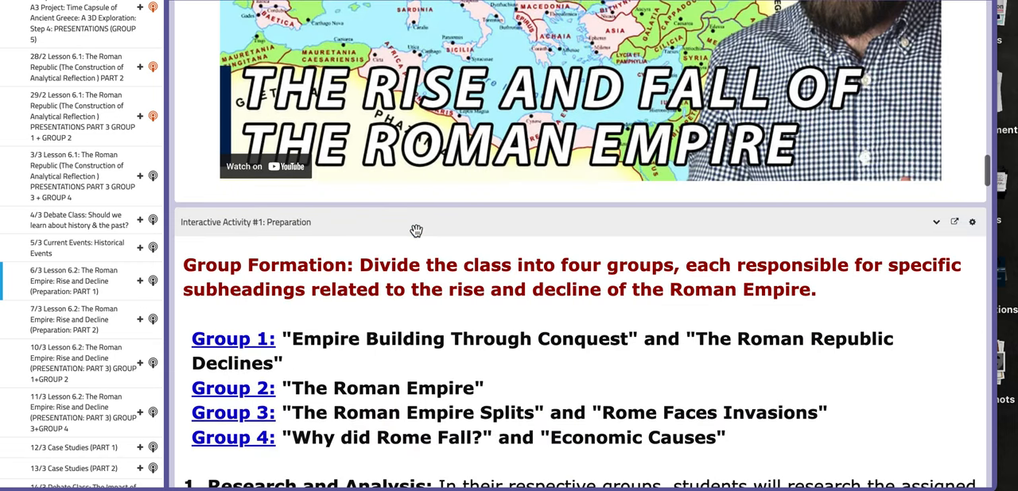
pyautogui.scroll(-3)
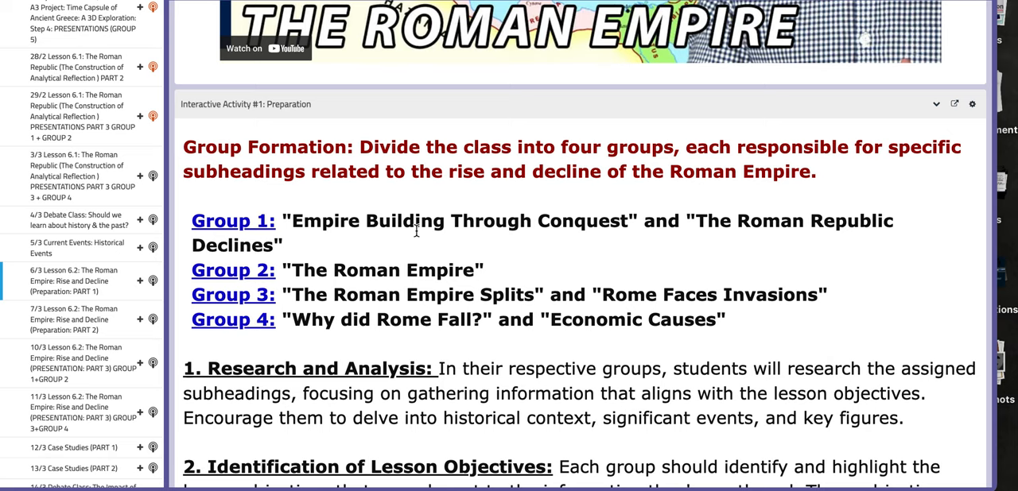
pyautogui.scroll(-3)
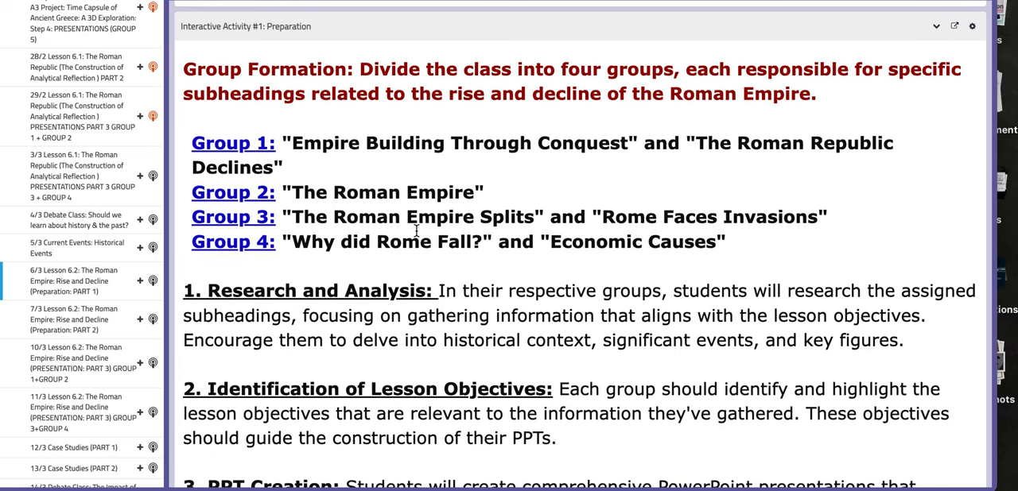
pyautogui.scroll(-3)
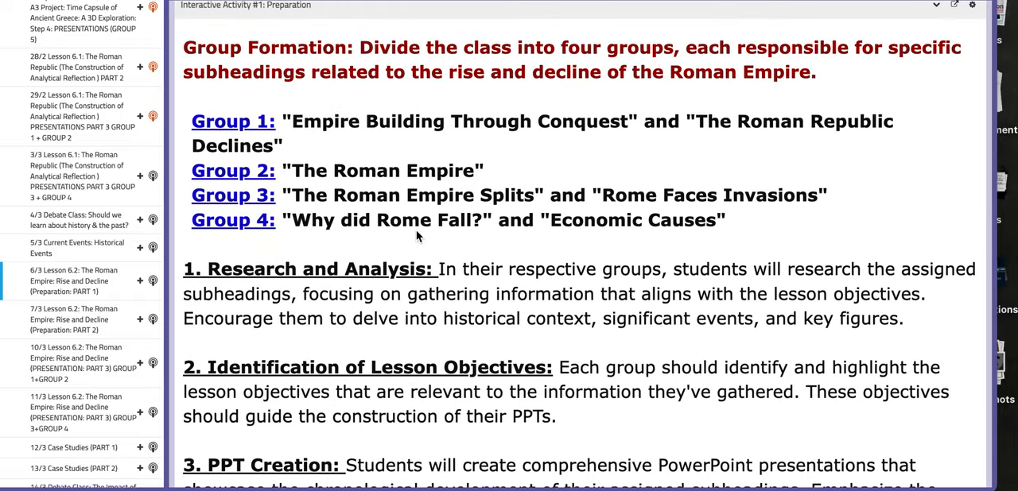
pyautogui.scroll(-3)
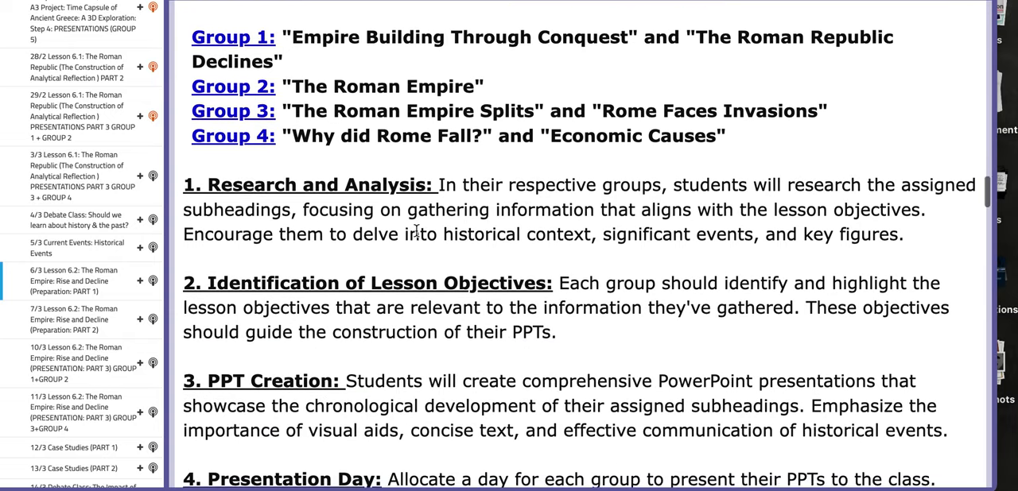
pyautogui.scroll(-3)
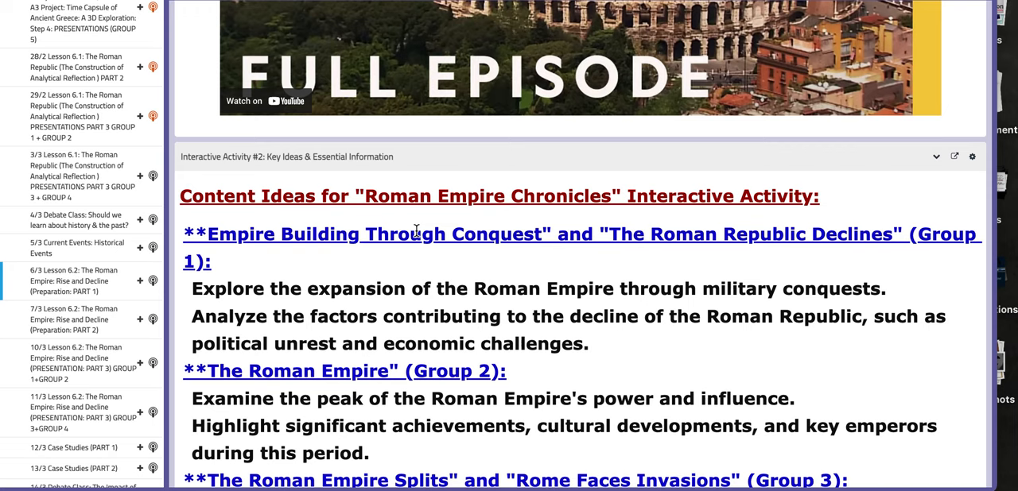
pyautogui.scroll(-3)
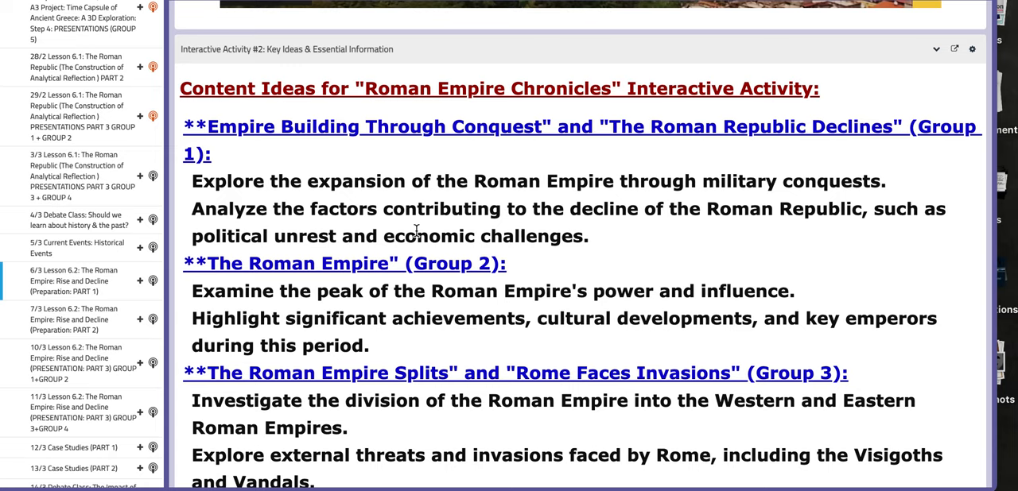
pyautogui.moveTo(301, 111)
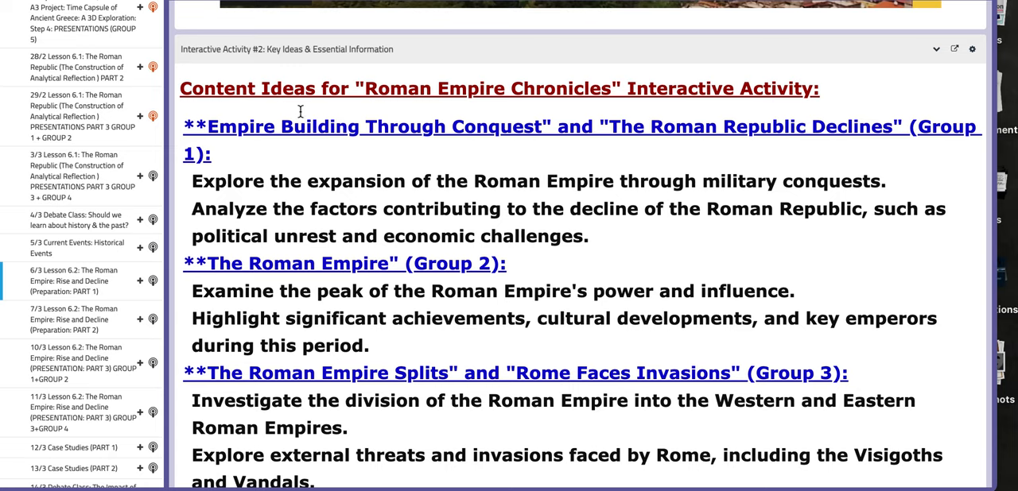
# Open 7/3 Lesson 6.2 Roman Empire Preparation Part 2 and scroll to Interactive Activity #1.
pyautogui.click(76, 341)
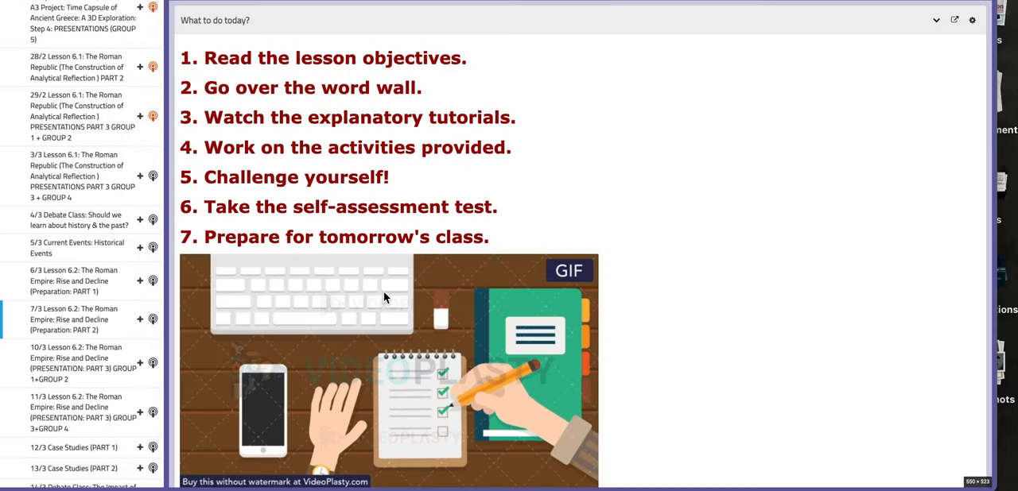
pyautogui.scroll(-3)
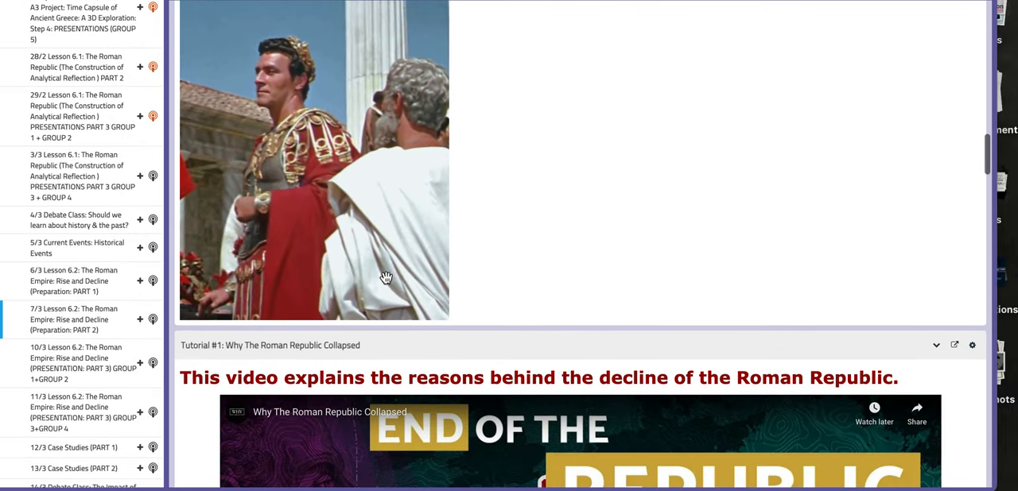
pyautogui.scroll(-3)
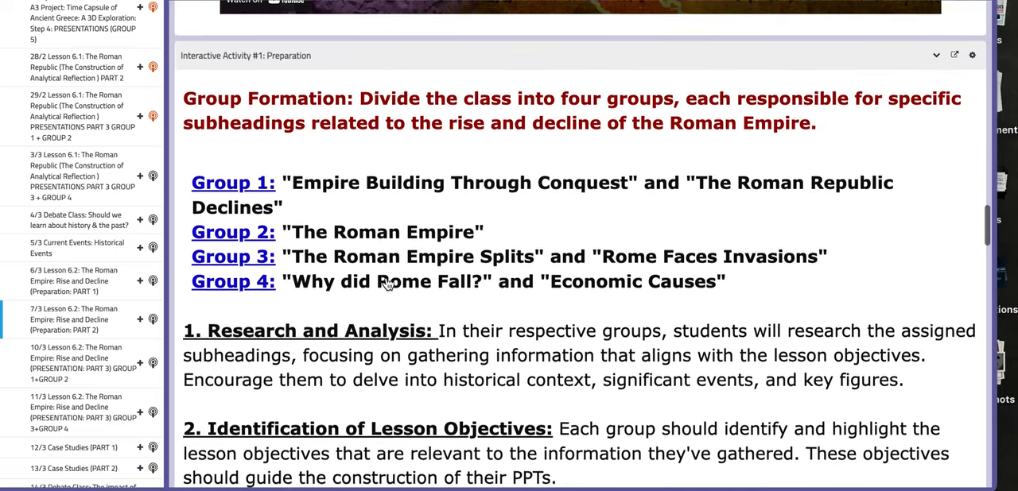
pyautogui.scroll(-3)
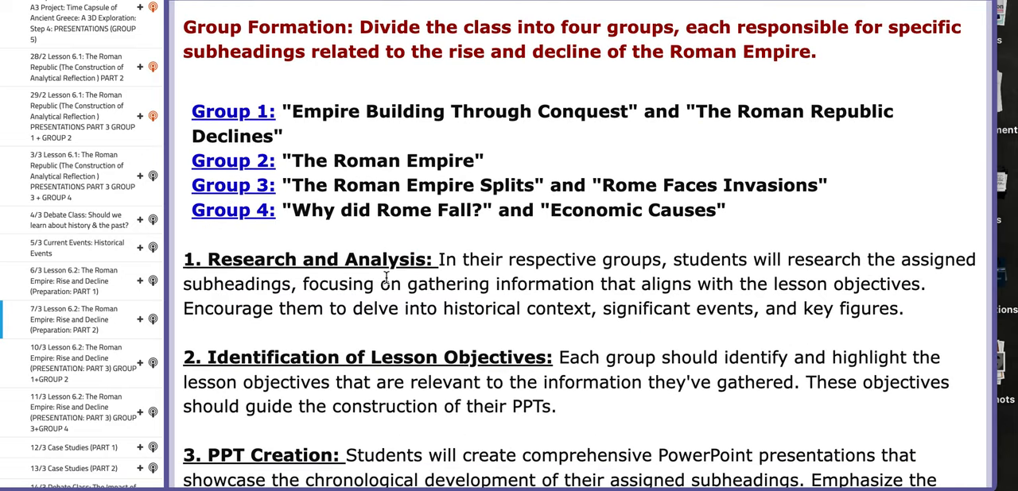